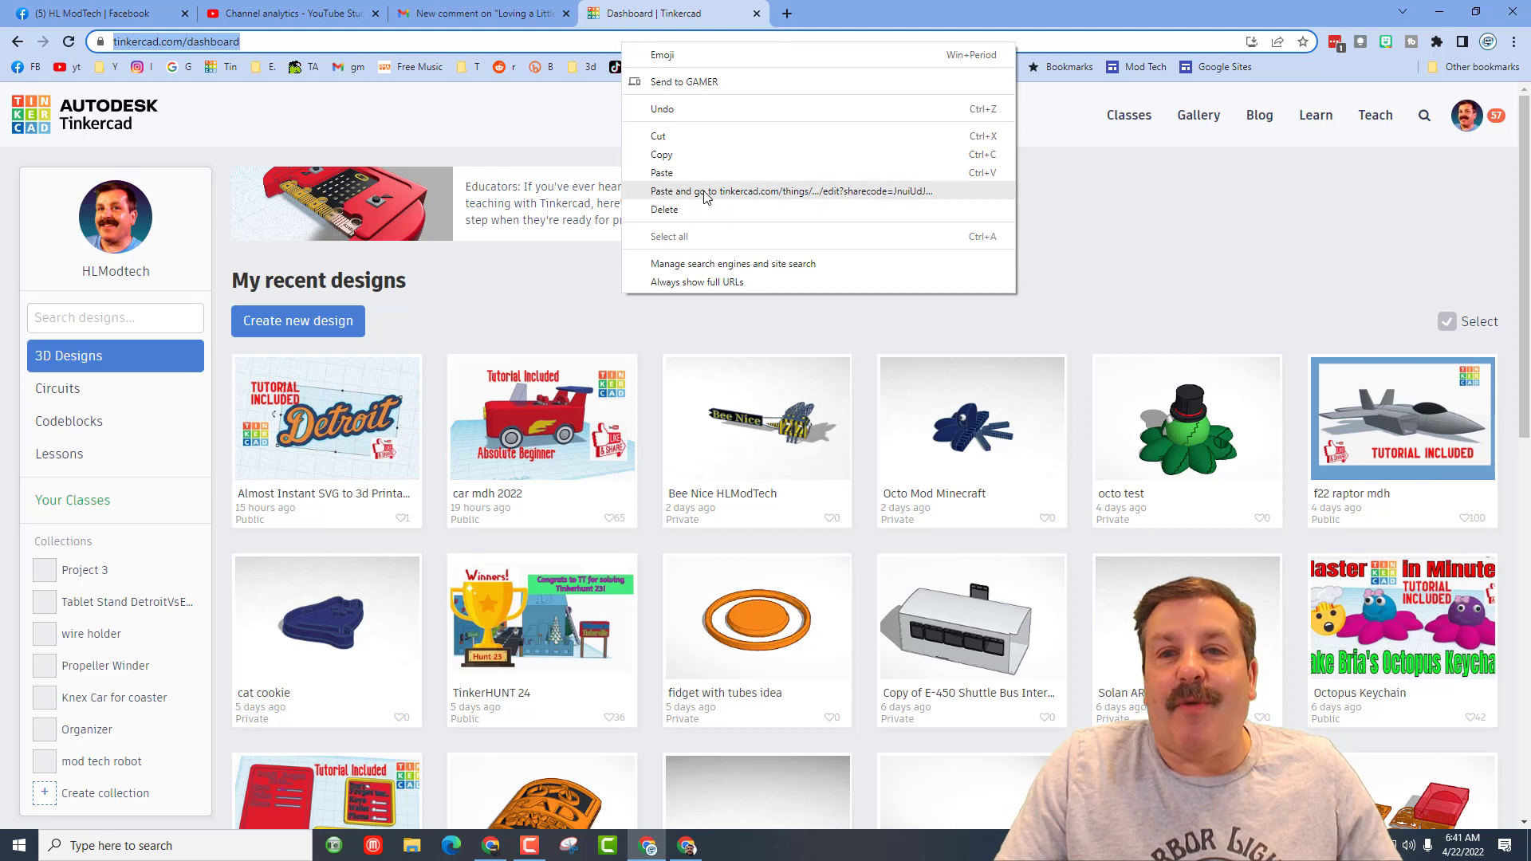
- Load the shared Steampunk Train design from the pasted link into the 3D editor
left_click(786, 189)
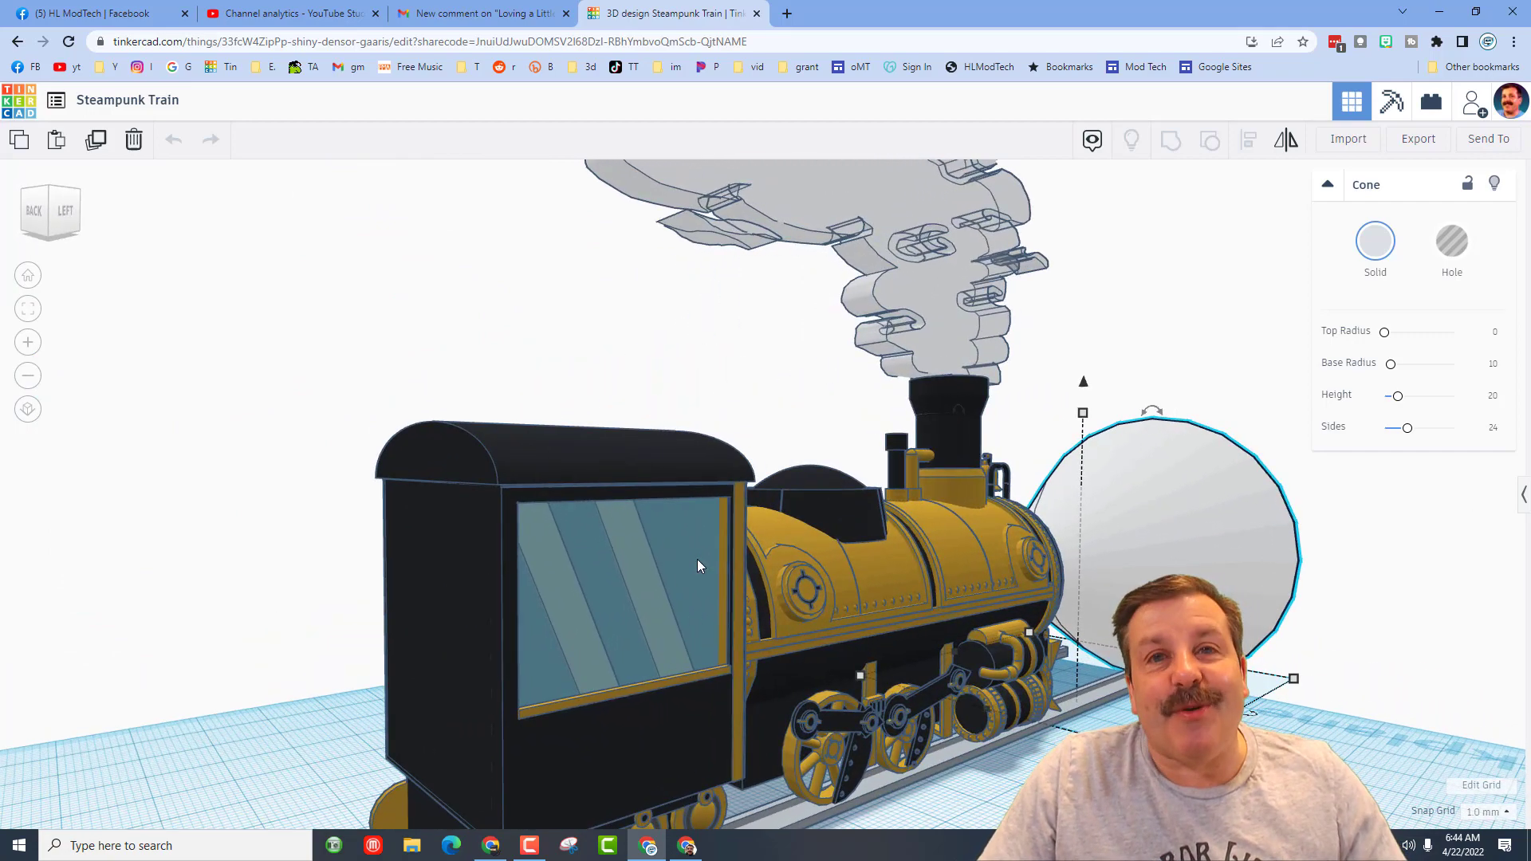
- Load the shared pyramid design from its pasted link in a new dashboard tab
left_click(1168, 13)
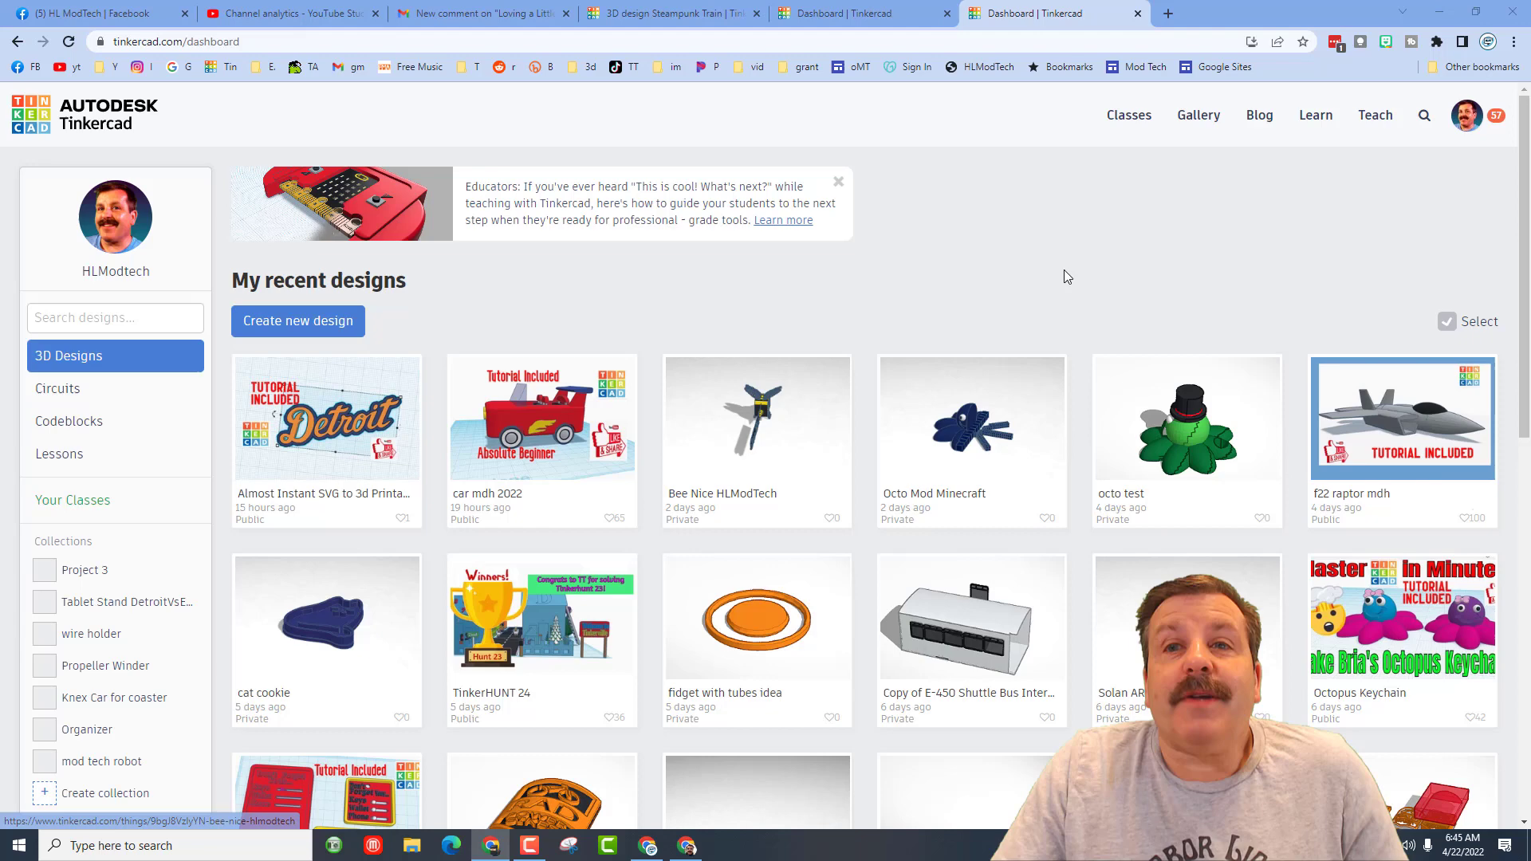
right_click(175, 42)
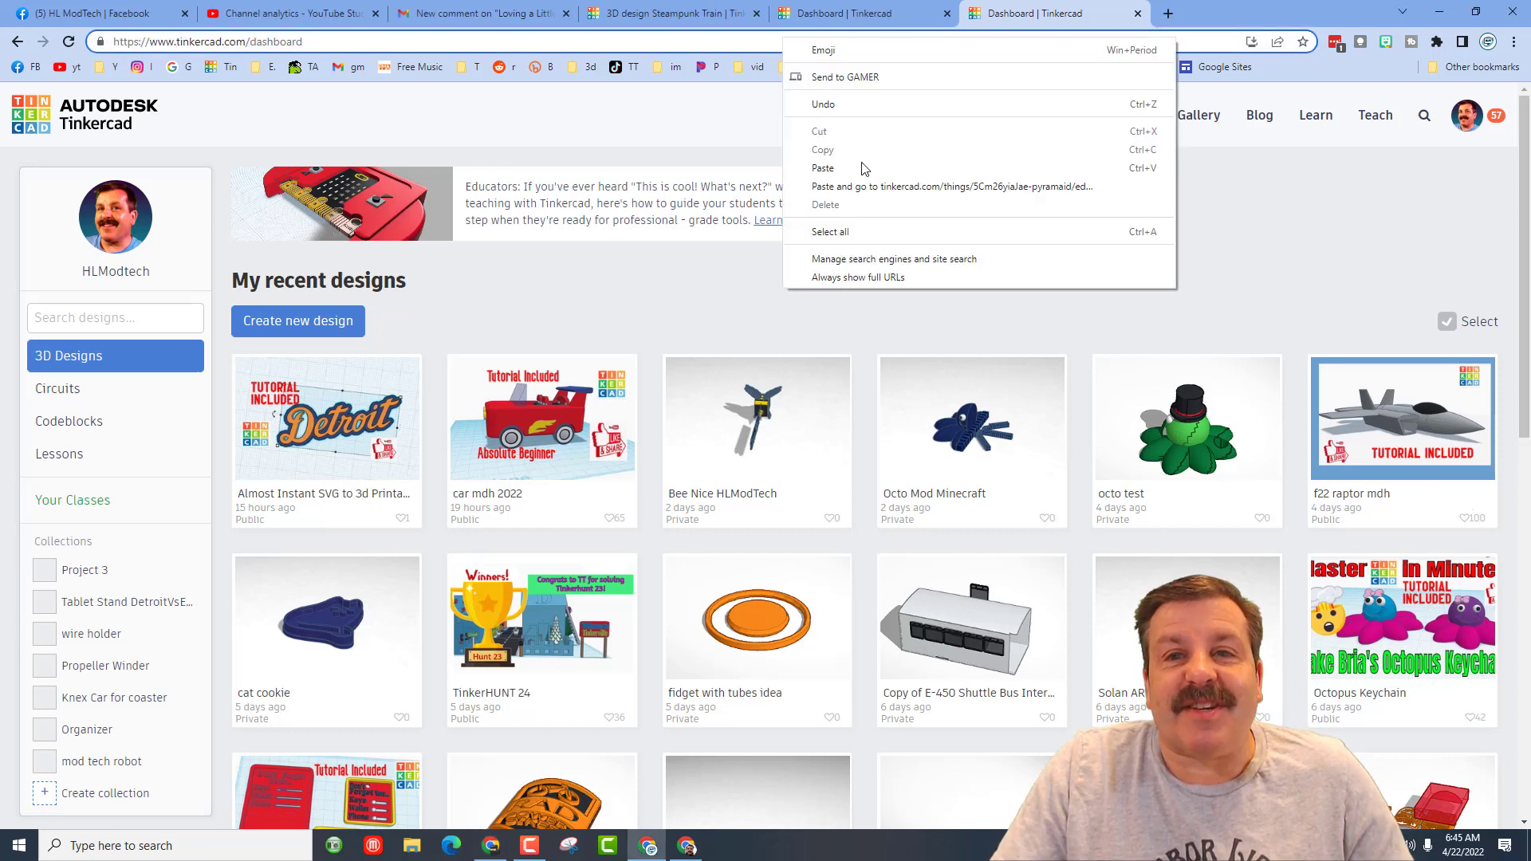
mouse_move(845, 187)
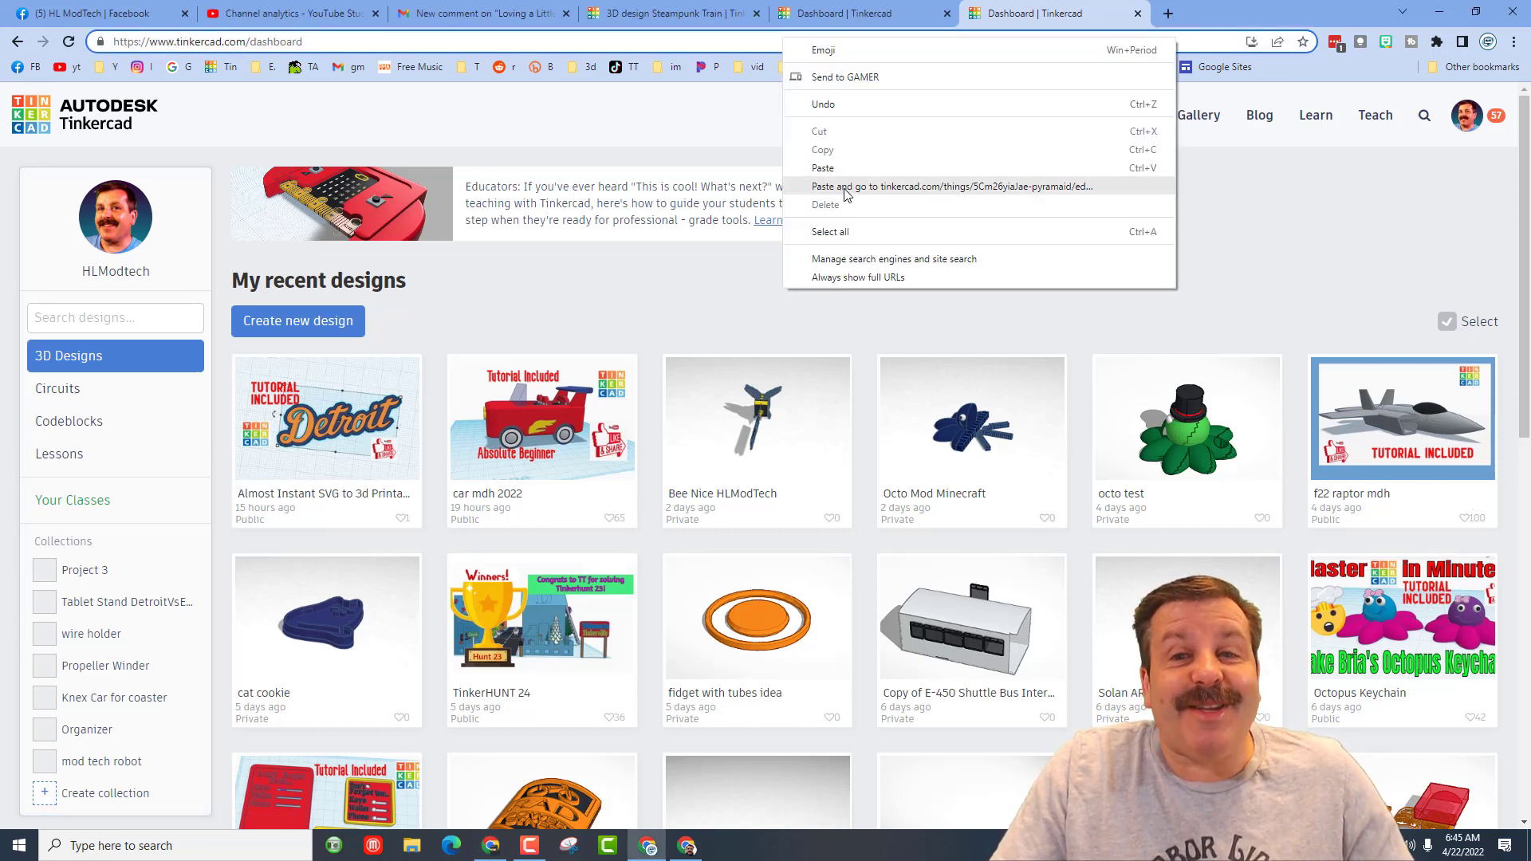
left_click(952, 187)
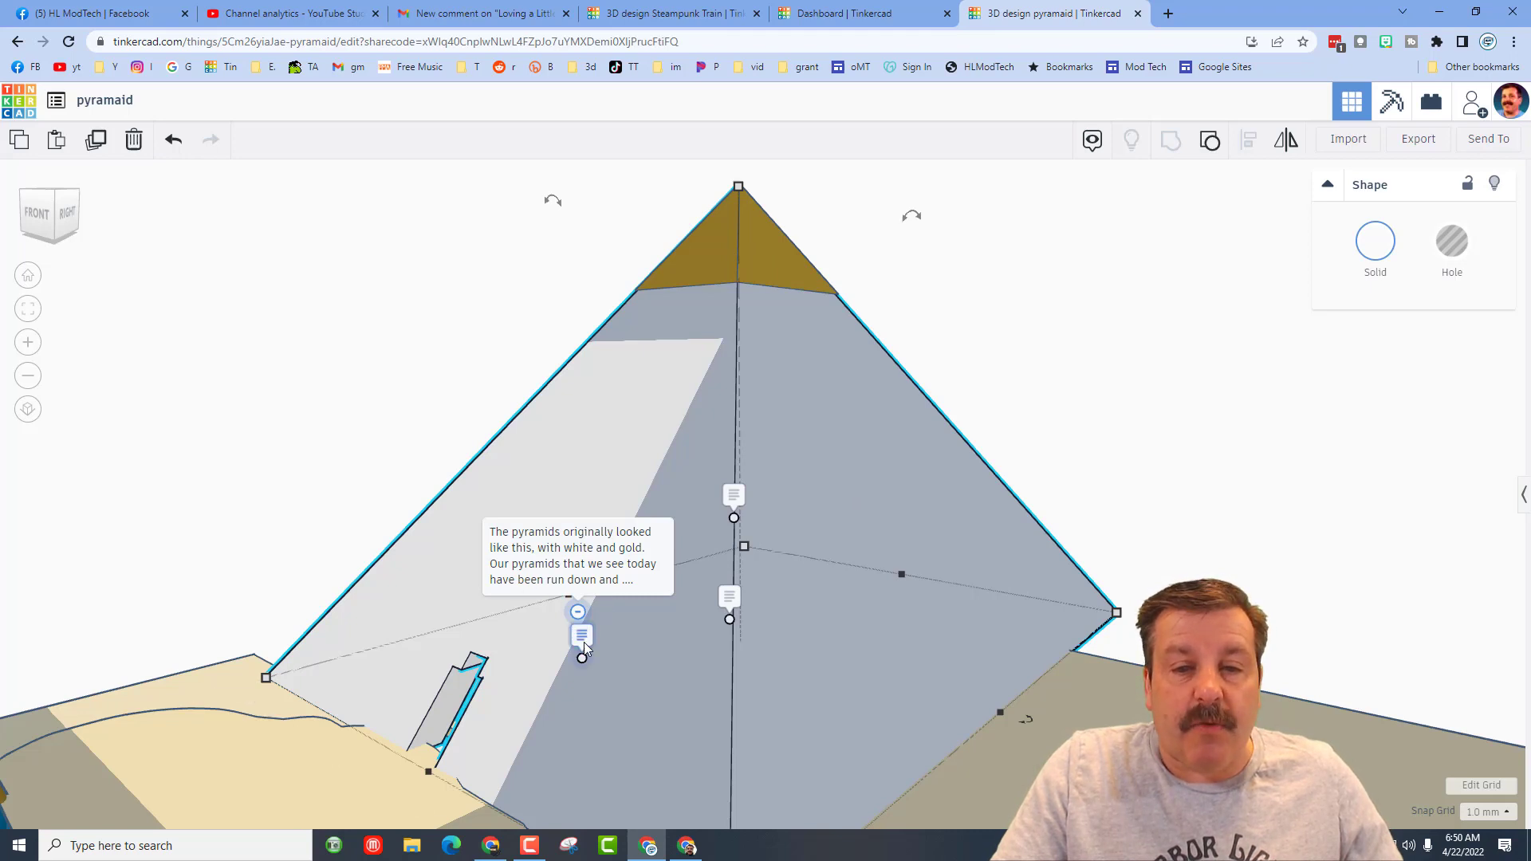
- Read the pyramid's notes about original paint and sun weathering, then dismiss them
left_click(581, 636)
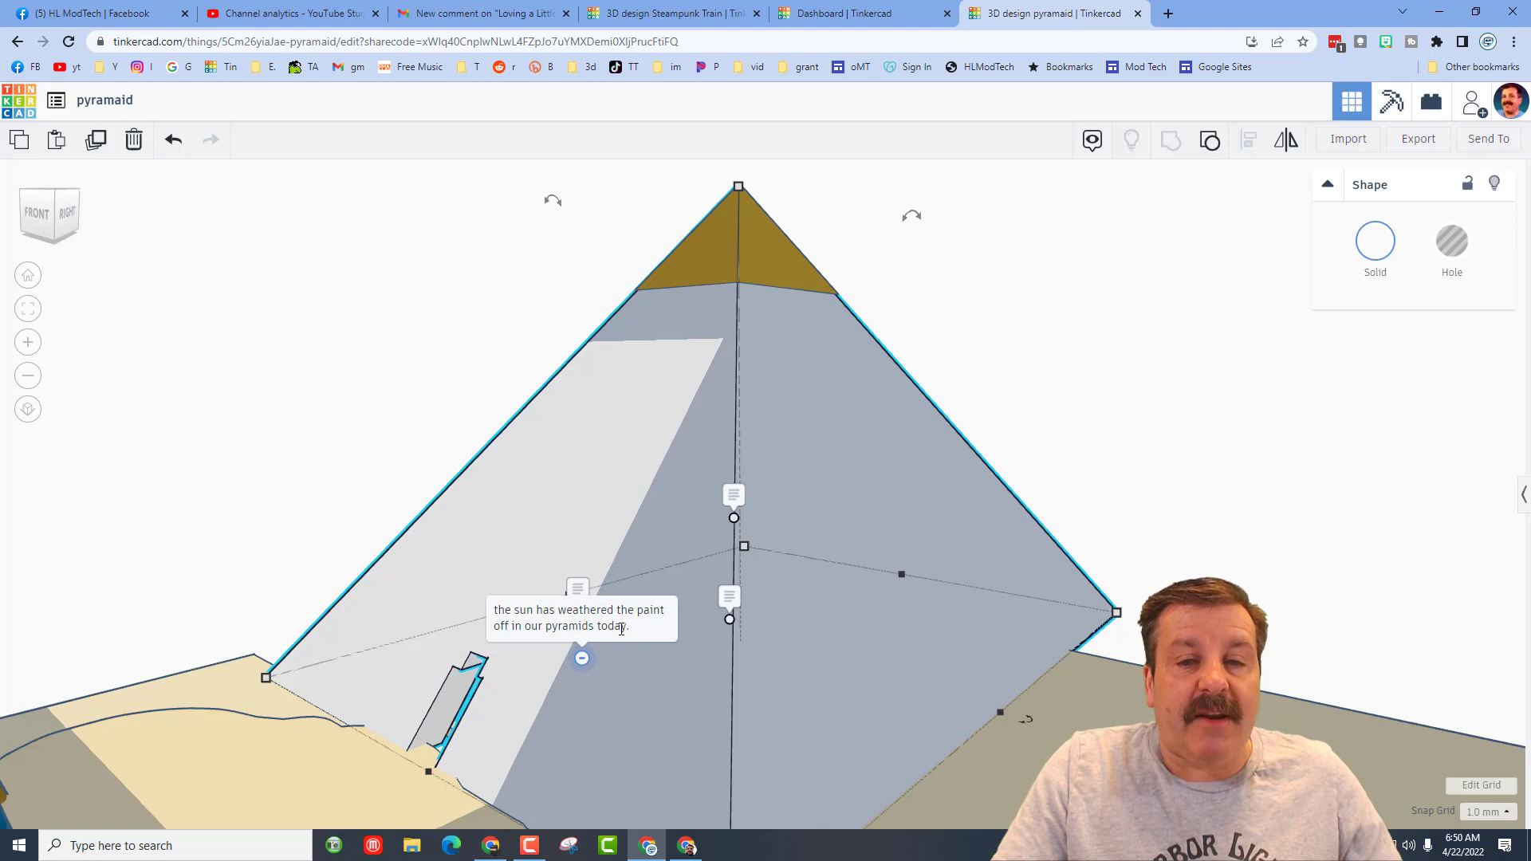
left_click(1190, 535)
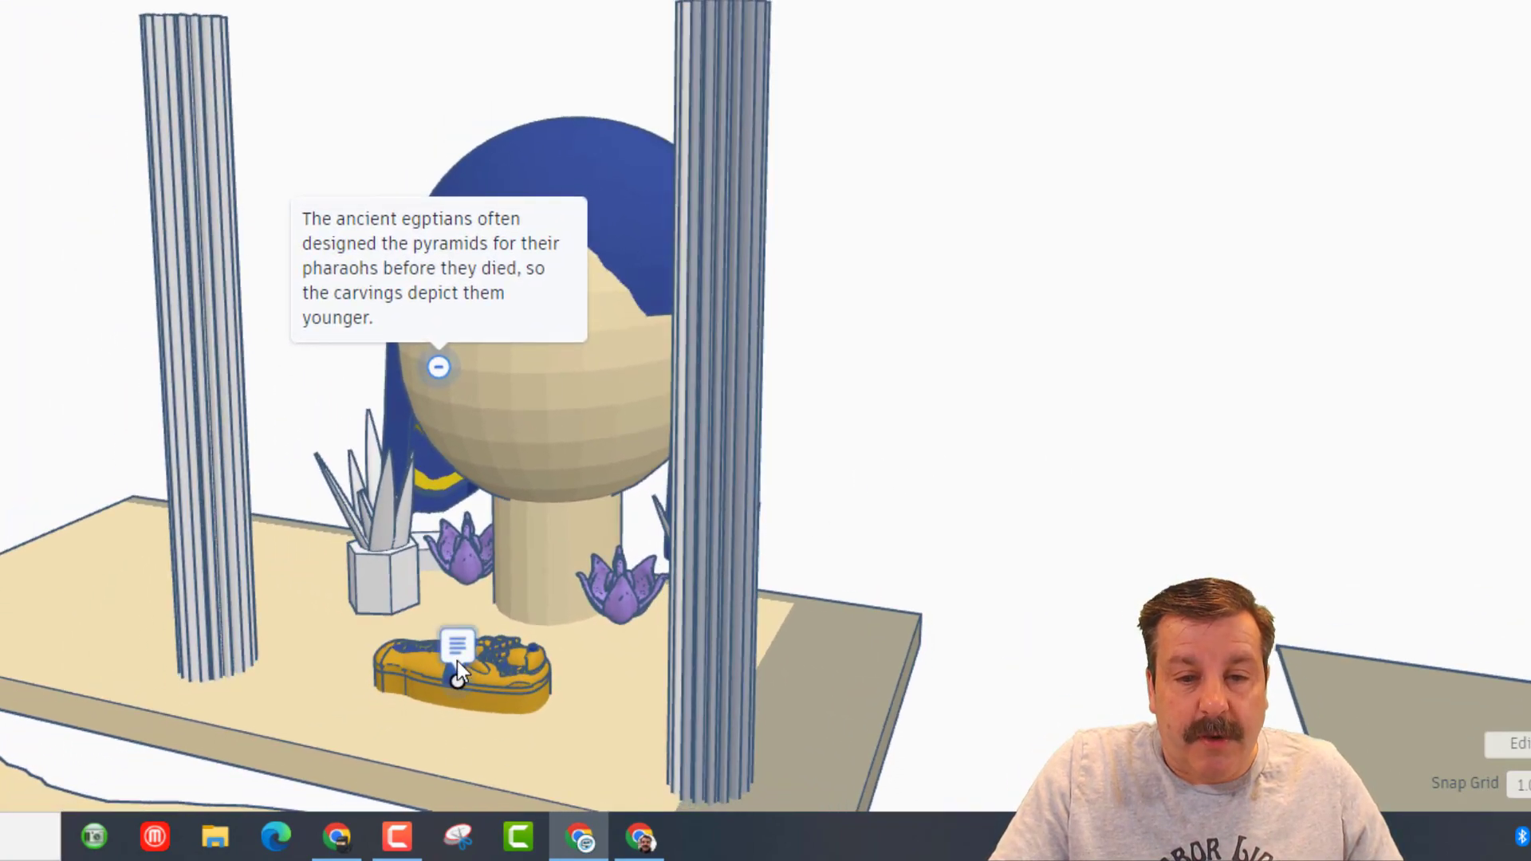
left_click(458, 646)
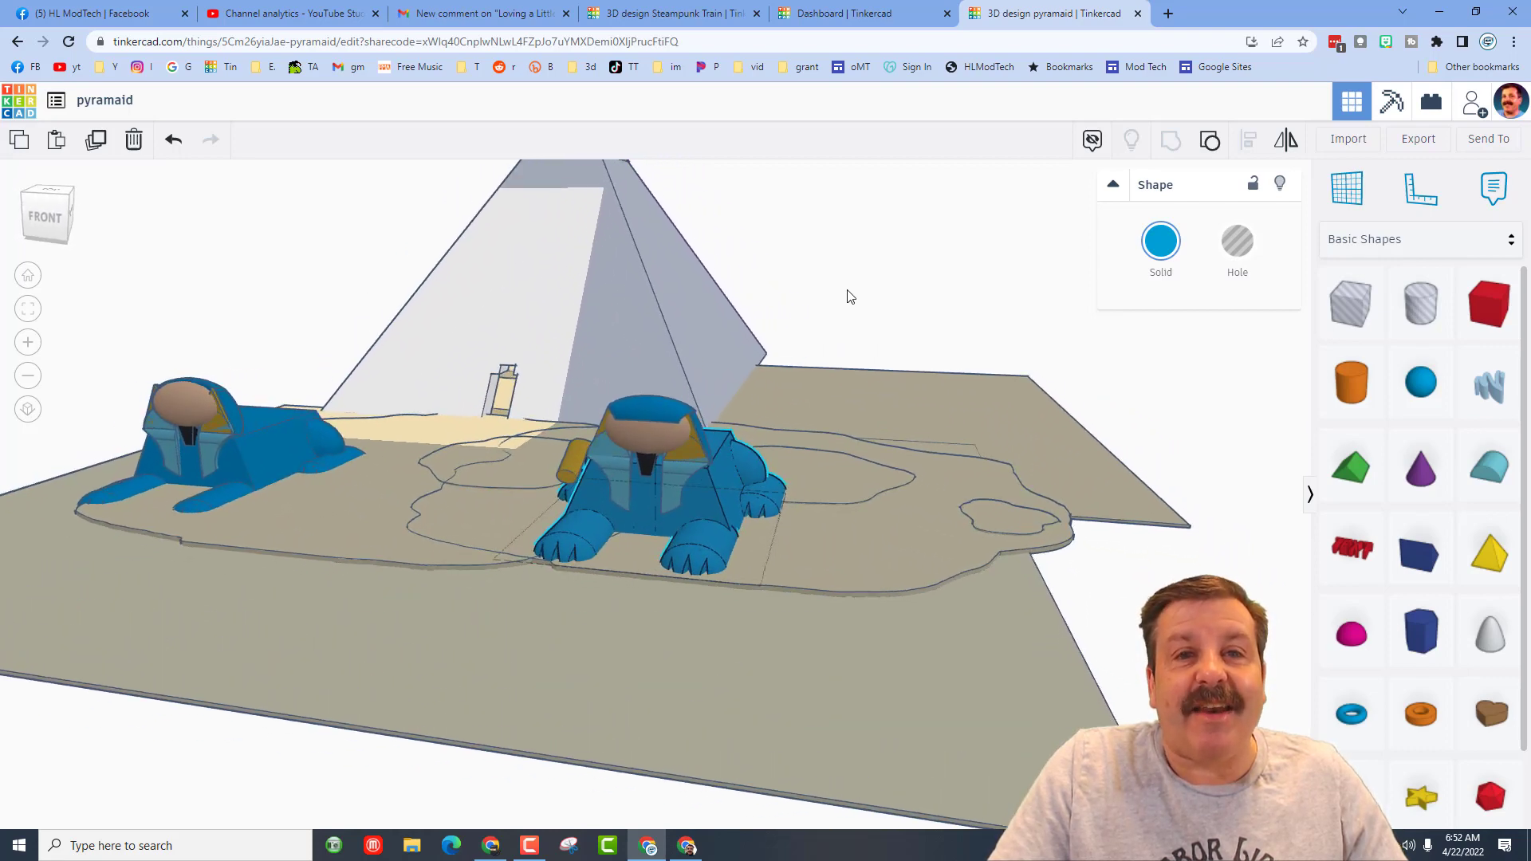
left_click(644, 478)
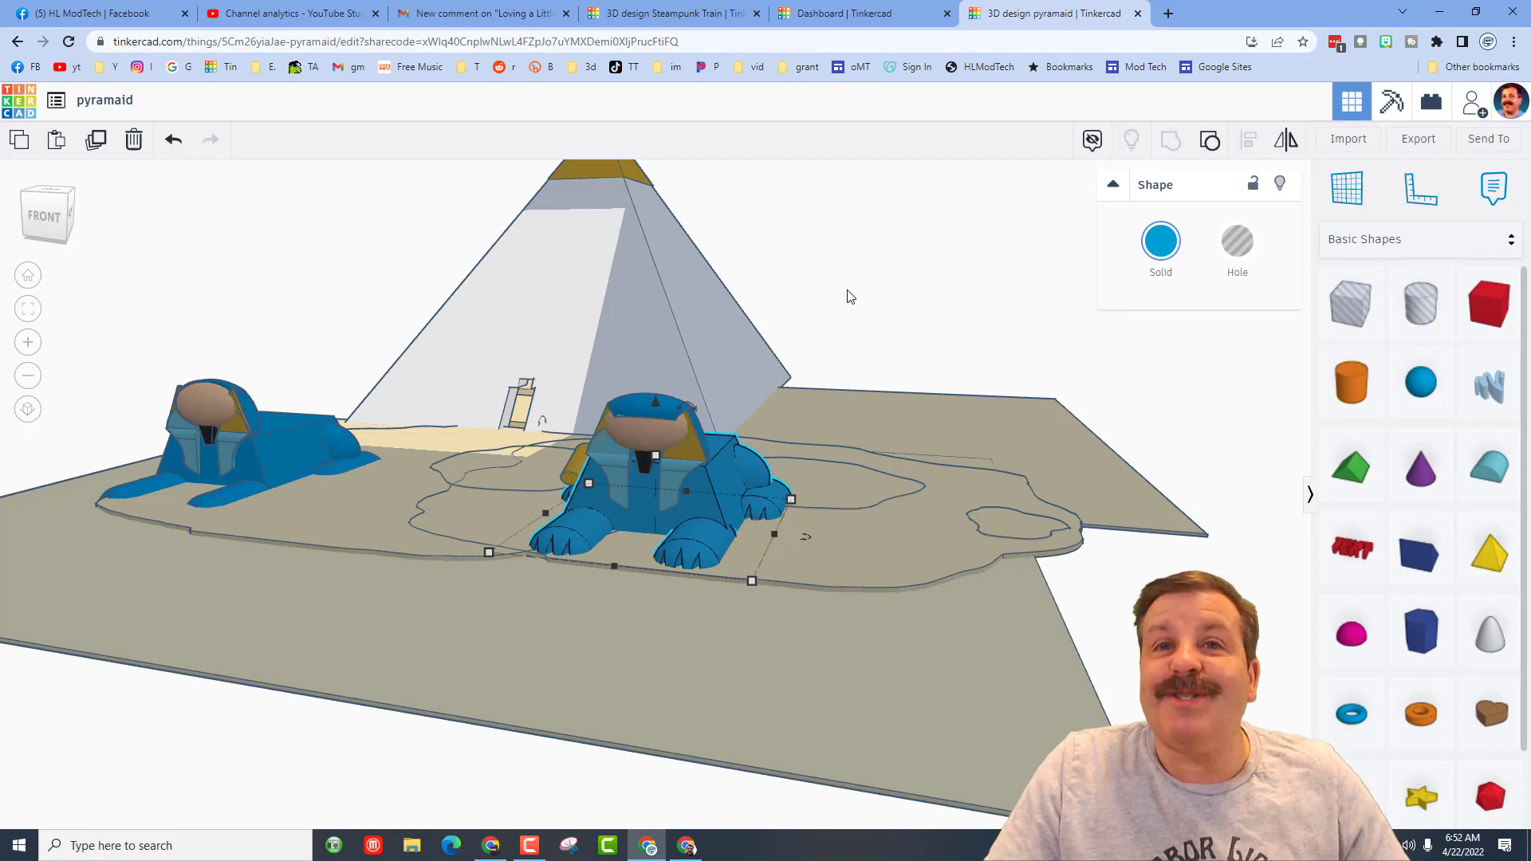
left_click(863, 13)
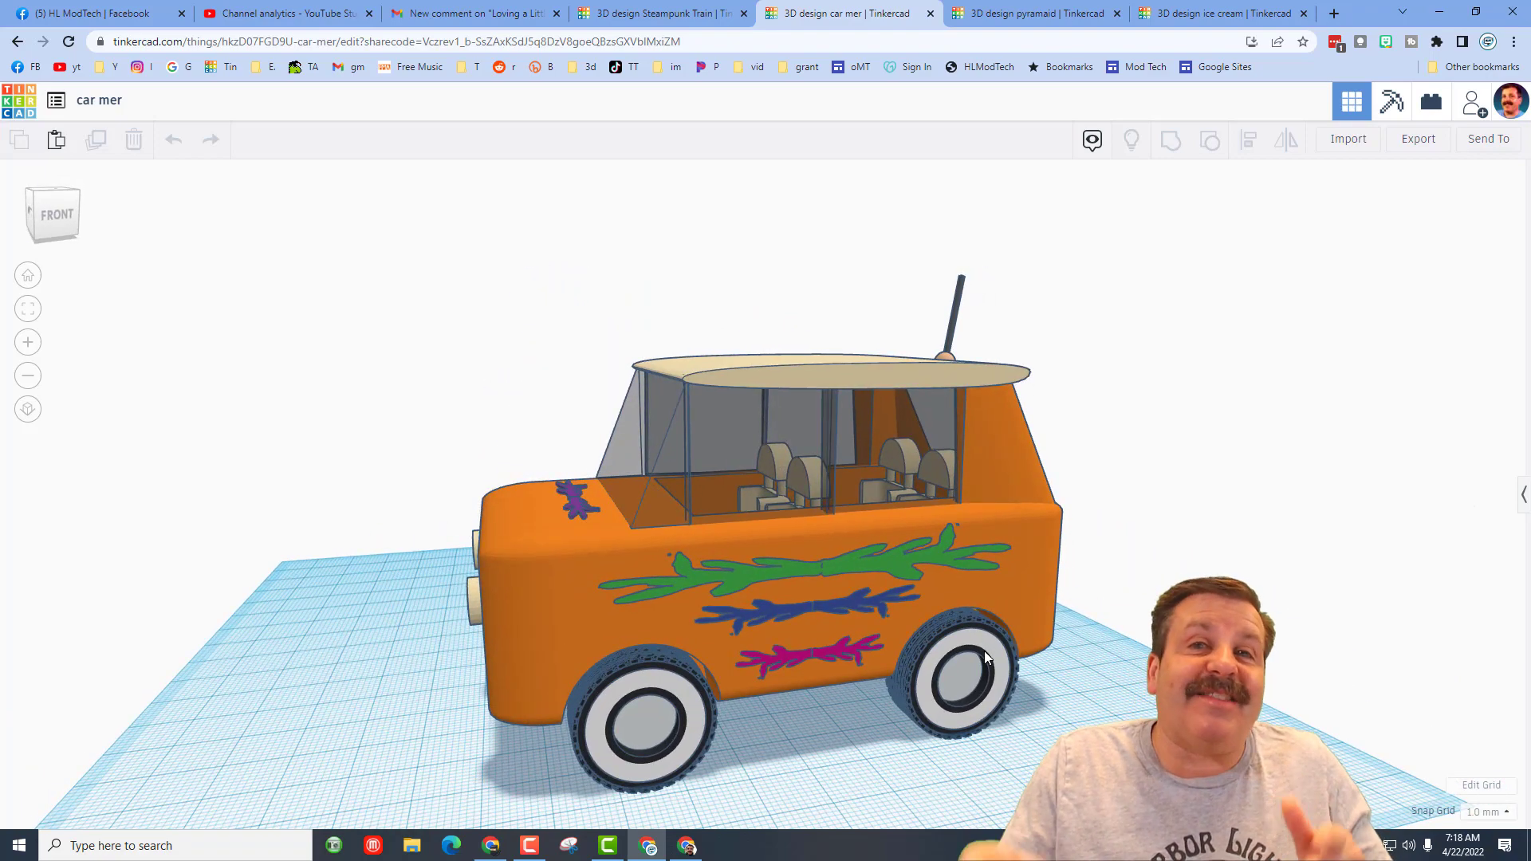
- Generate a new Collaborate share link for the ice cream cone design
left_click(1220, 13)
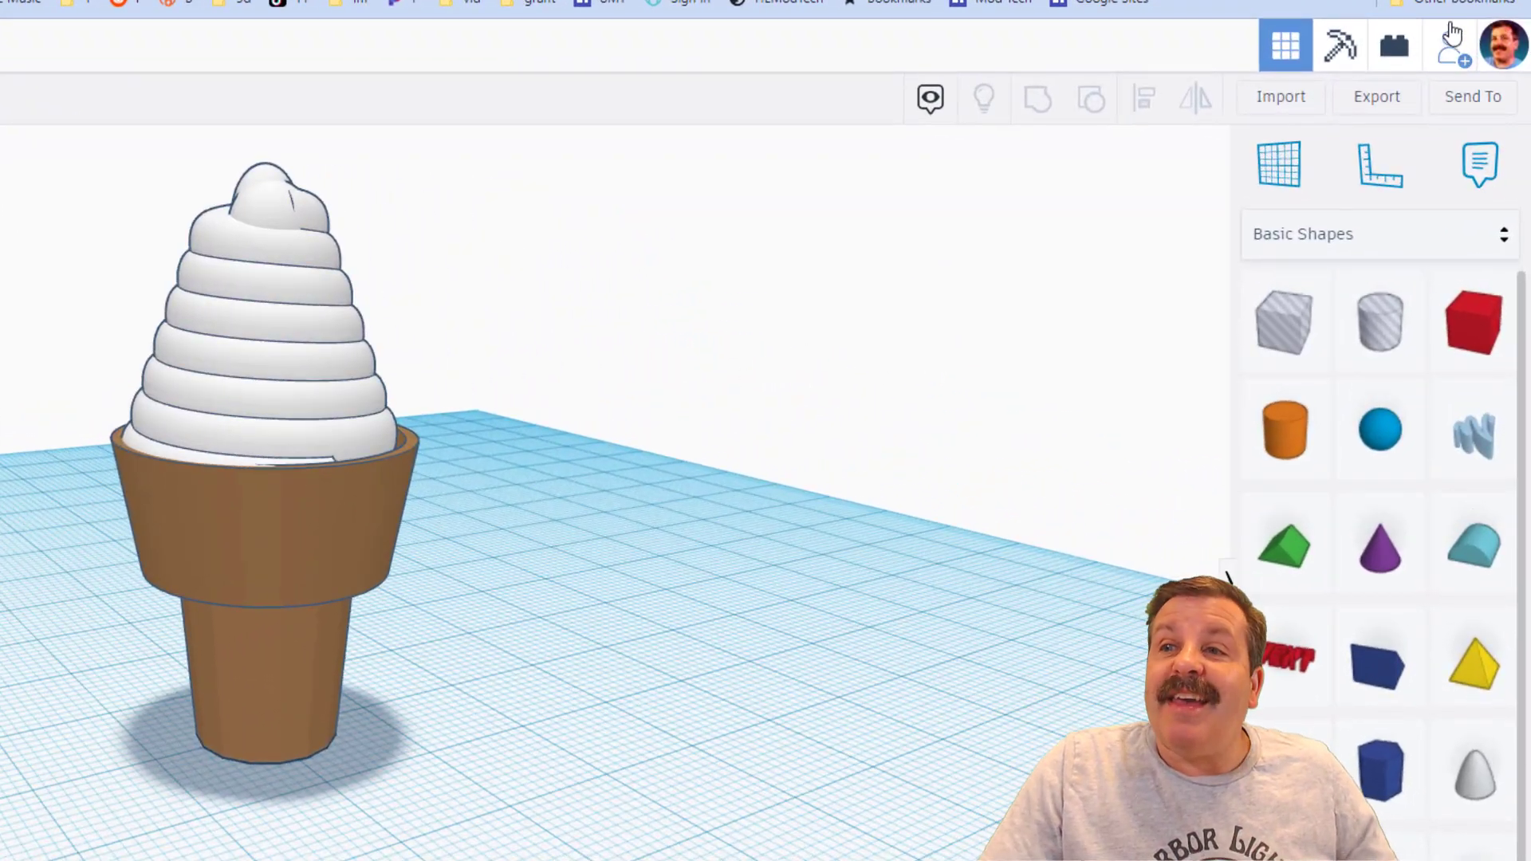
left_click(1451, 46)
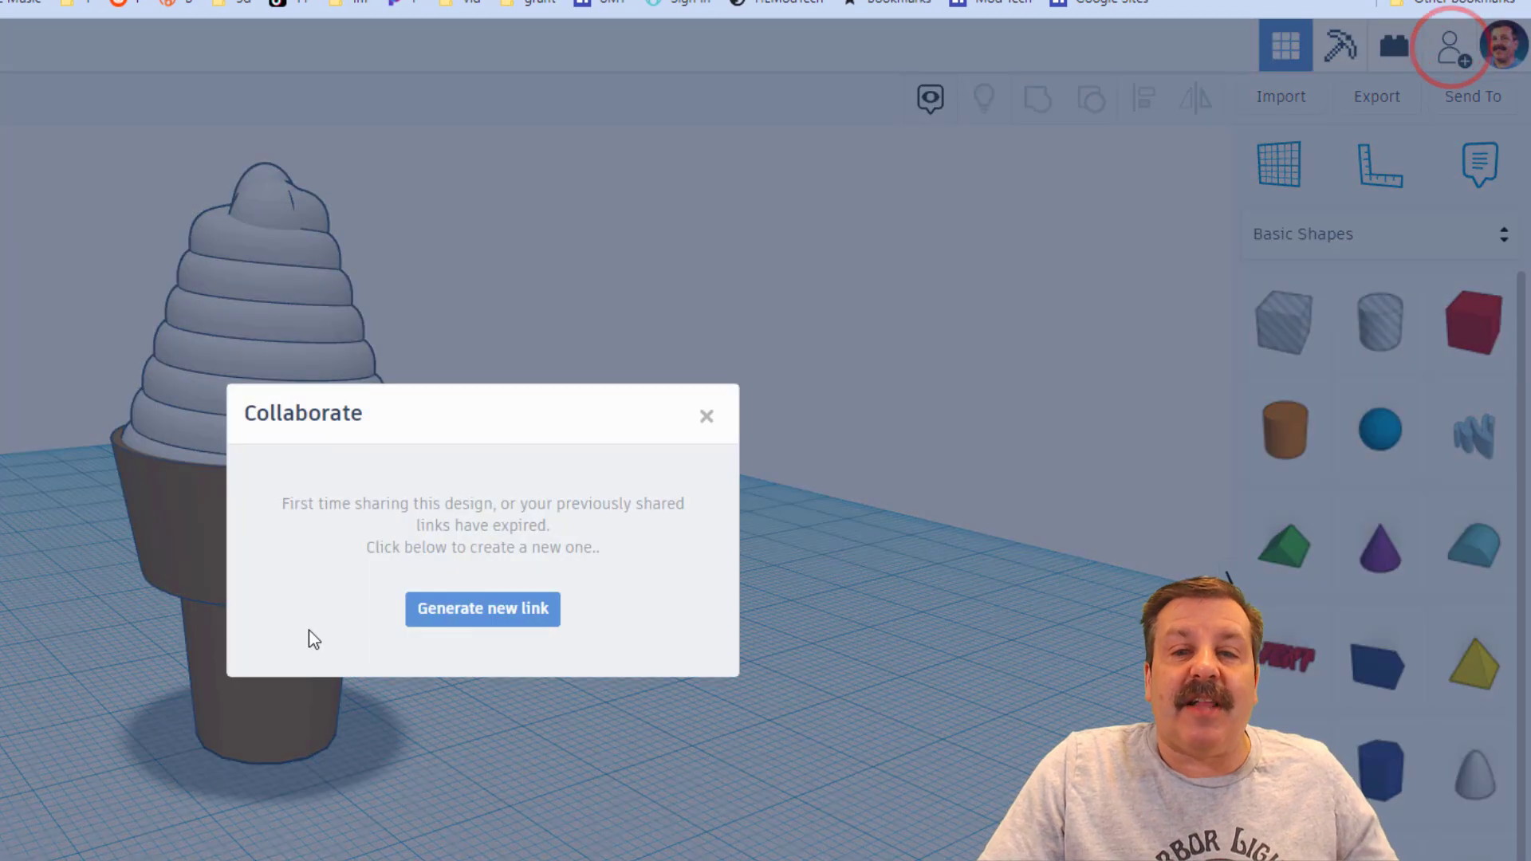
left_click(482, 608)
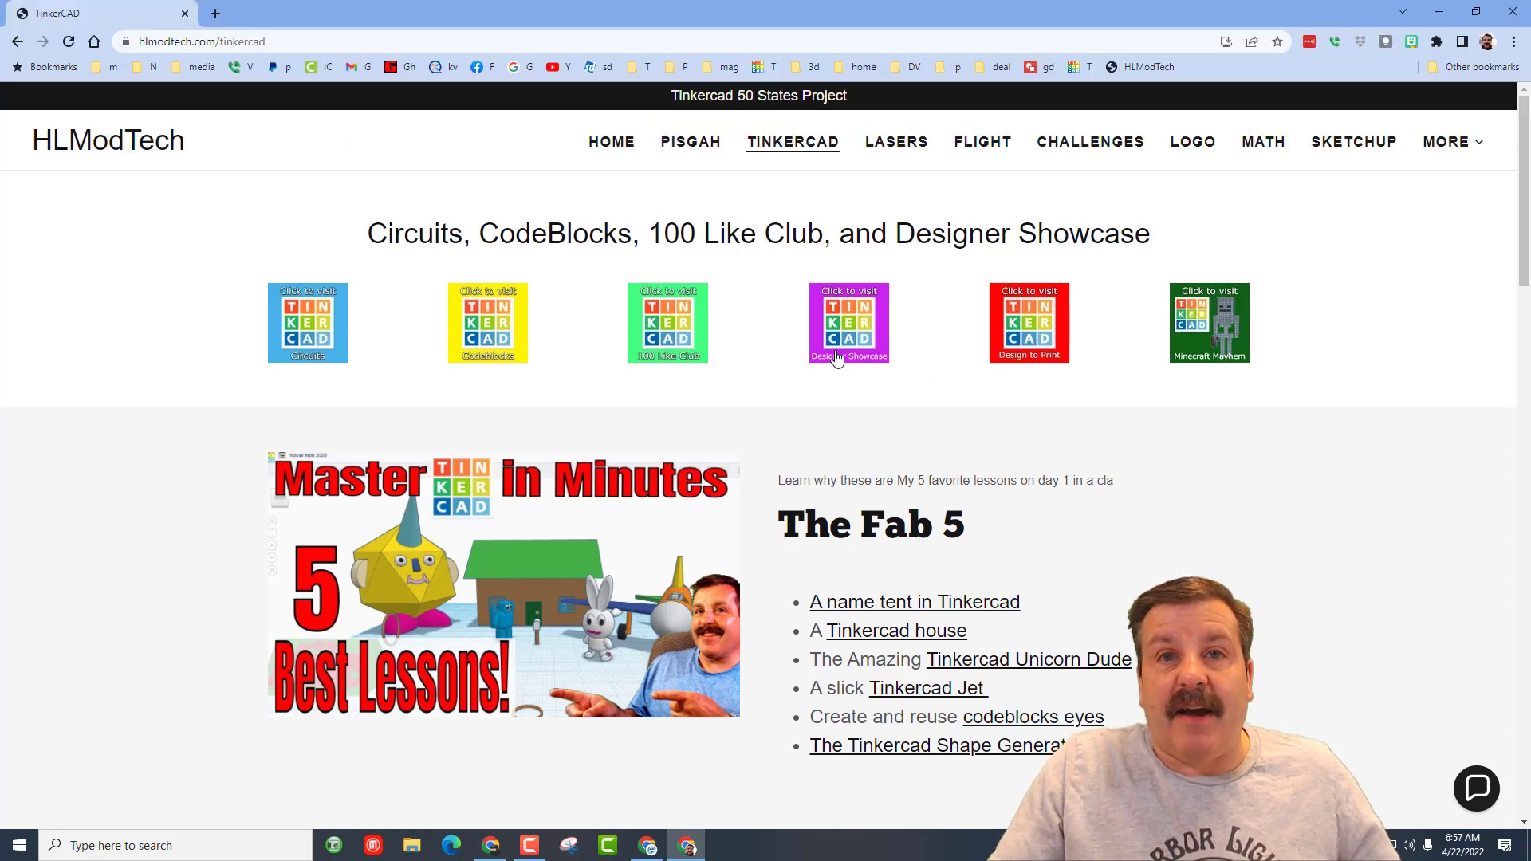
mouse_move(739, 381)
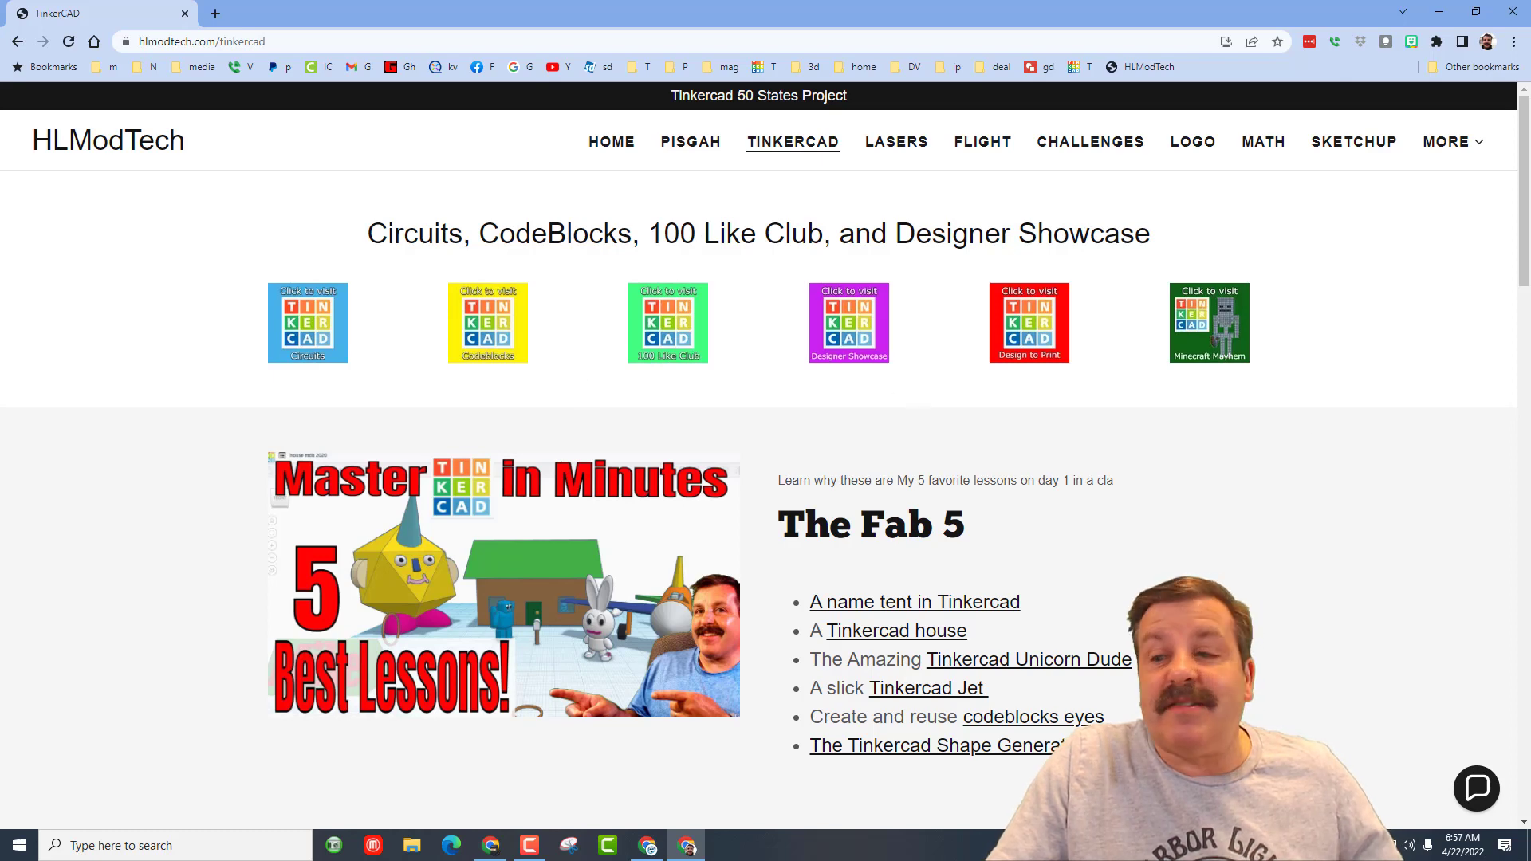
- Bring up the chat window on the hlmodtech.com Tinkercad page
left_click(1475, 789)
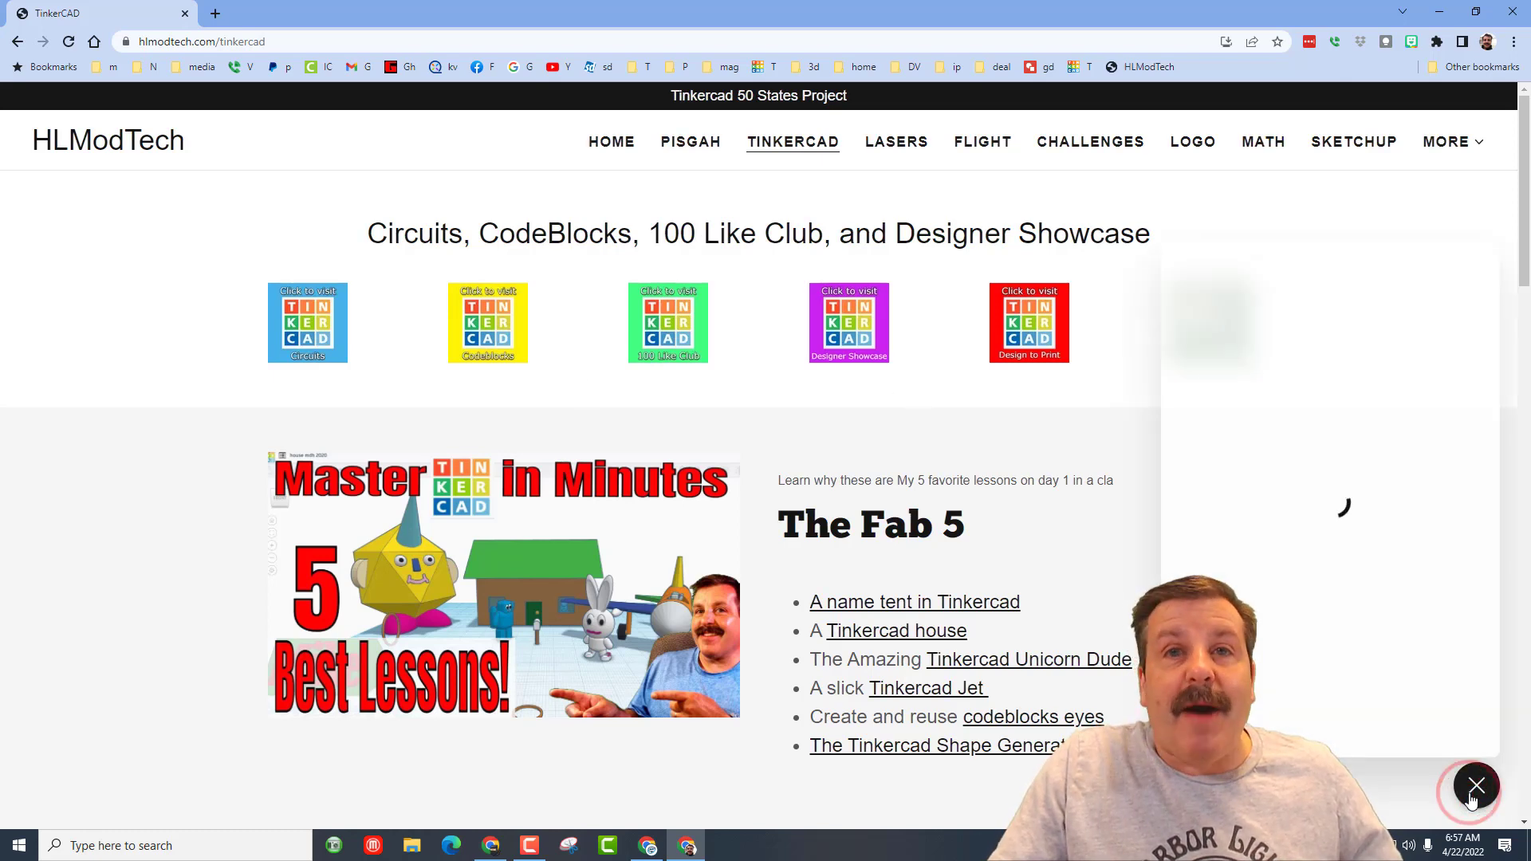